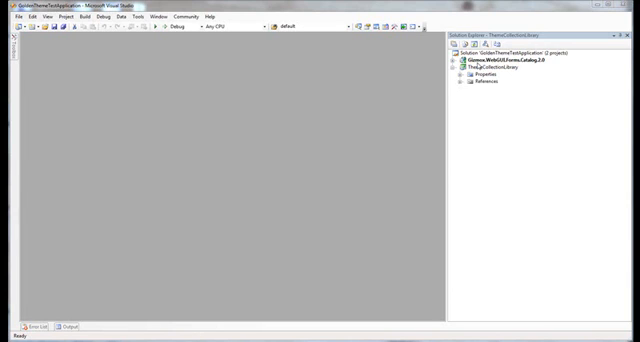
Select the Golden theme file in Solution Explorer and bring up its context menu
left_click(496, 68)
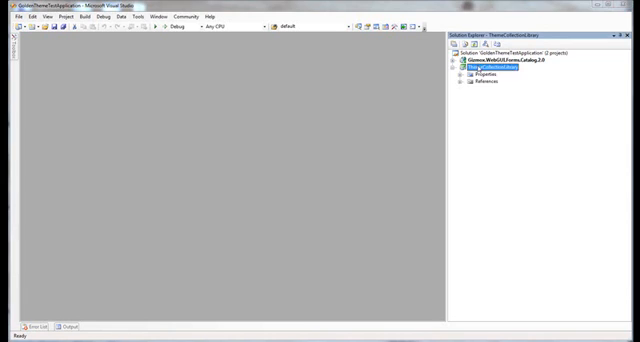
right_click(510, 72)
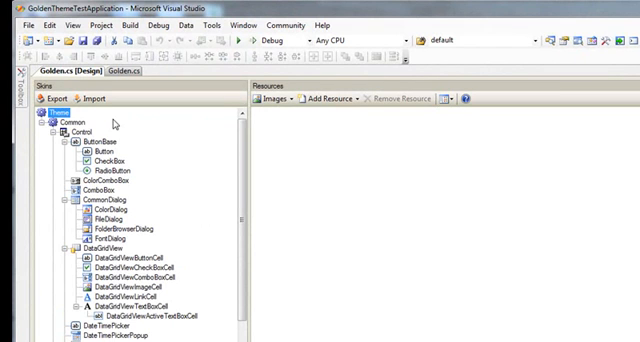
Export the Golden theme's Images resources to a folder via the Export resources dialog
left_click(48, 100)
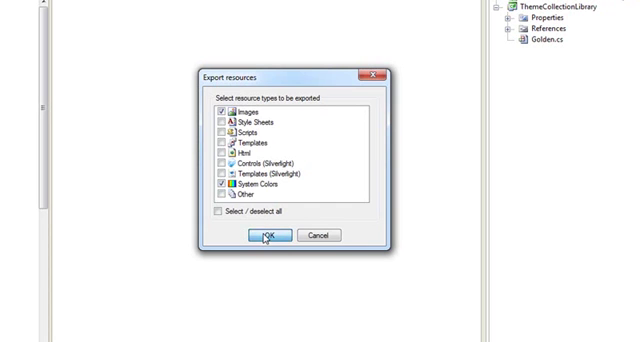
left_click(266, 234)
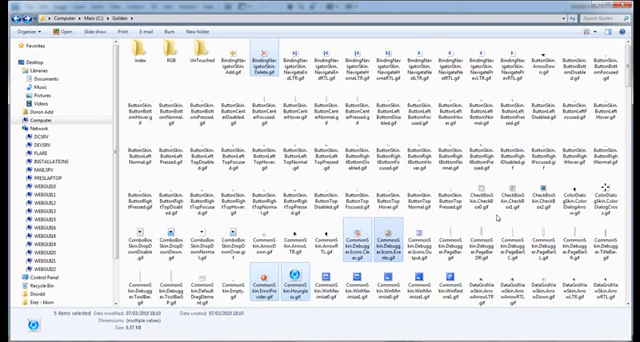
Scroll through the exported theme PNG files in the export folder
scroll("down", 3)
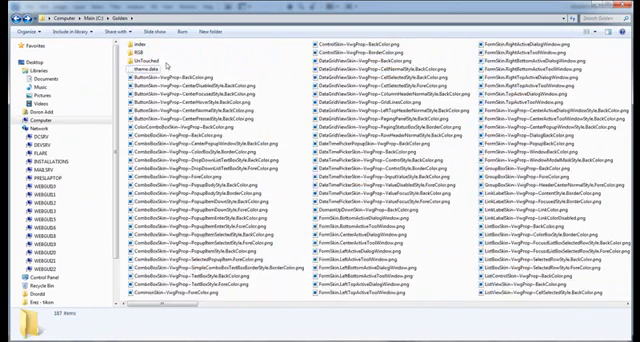
Select all the exported image files in the folder
key("ctrl+a")
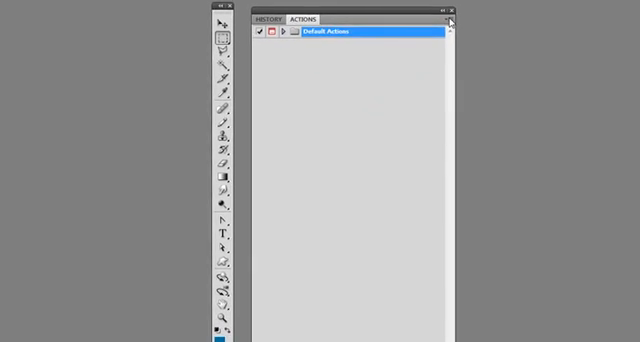
Load the ColorizeTheme.atn action set and expand it to show RGBColorize and IndexColorize
left_click(476, 20)
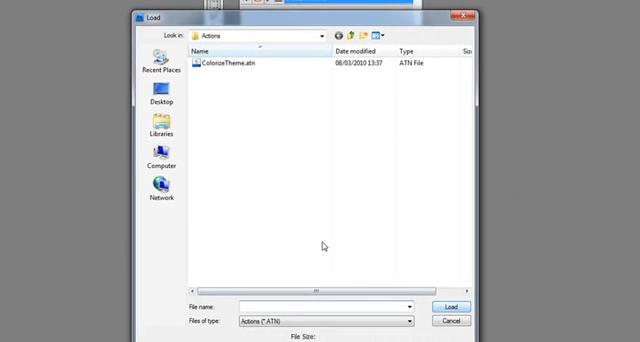
left_click(454, 306)
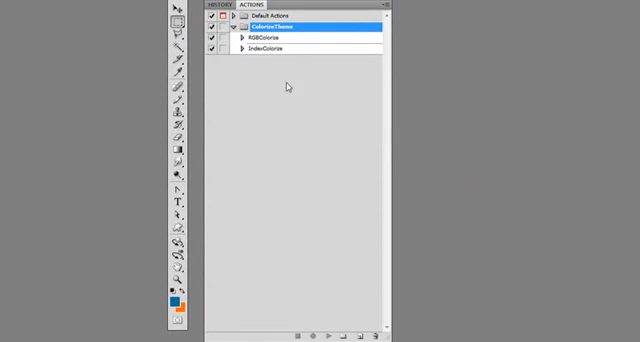
left_click(280, 48)
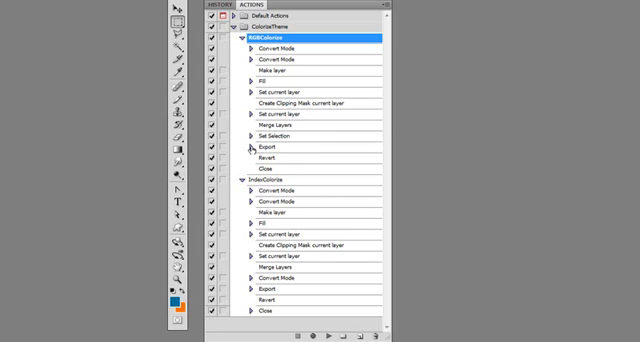
left_click(230, 148)
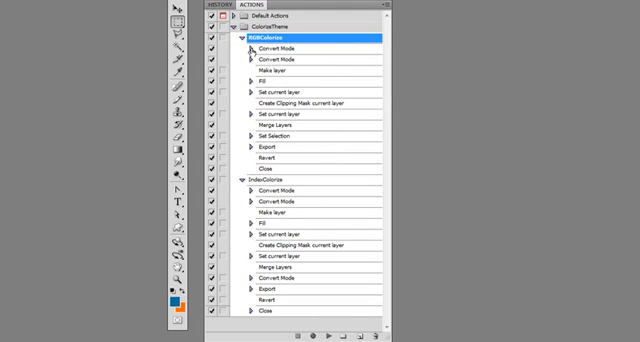
left_click(232, 50)
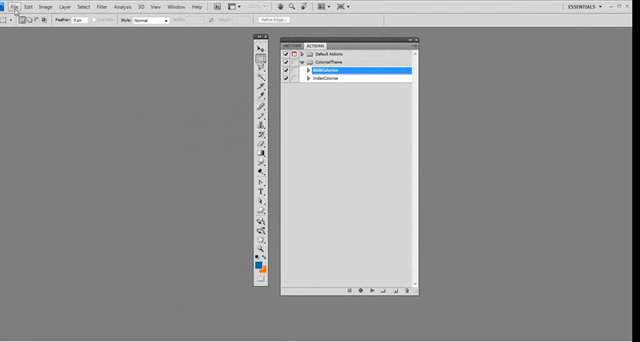
Run the RGBColorize action as a batch on the Golden RGB image folder
left_click(12, 8)
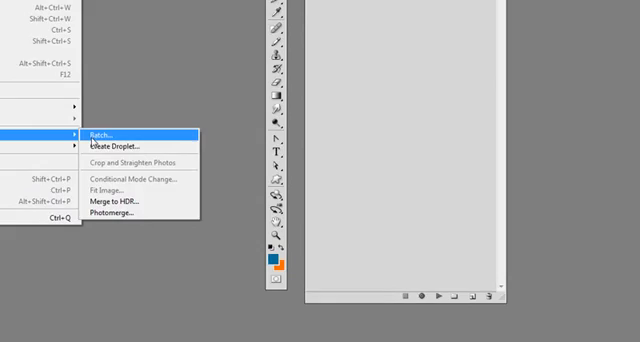
left_click(120, 128)
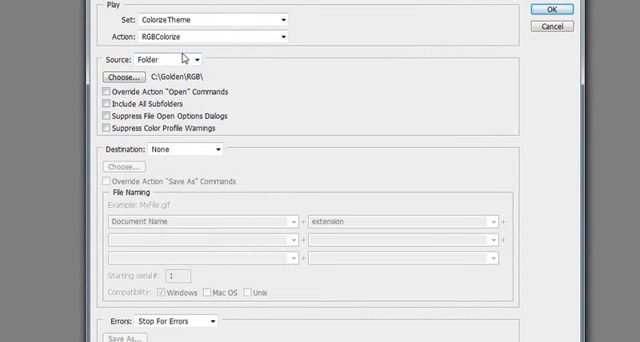
mouse_move(204, 42)
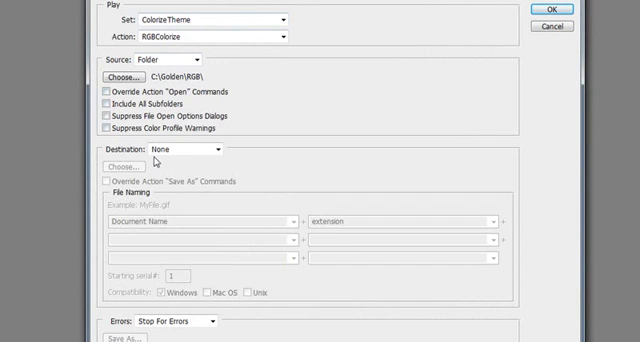
mouse_move(144, 196)
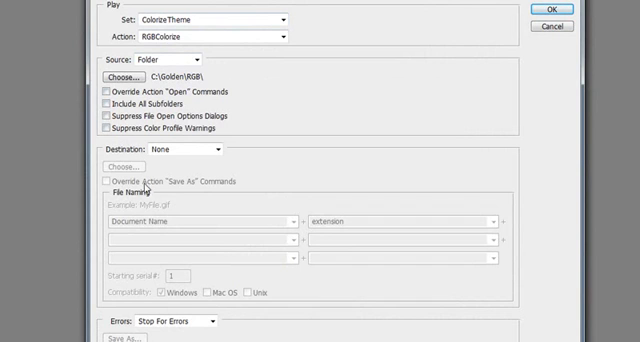
mouse_move(204, 320)
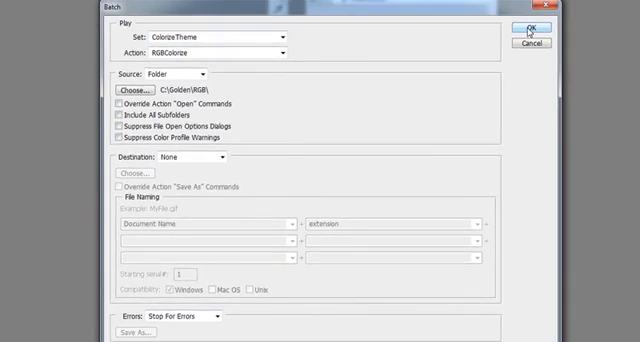
left_click(536, 28)
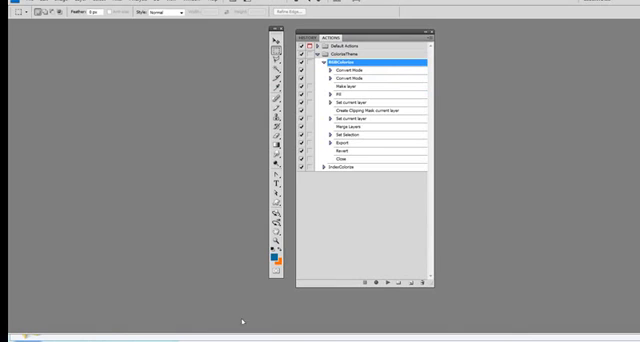
mouse_move(318, 160)
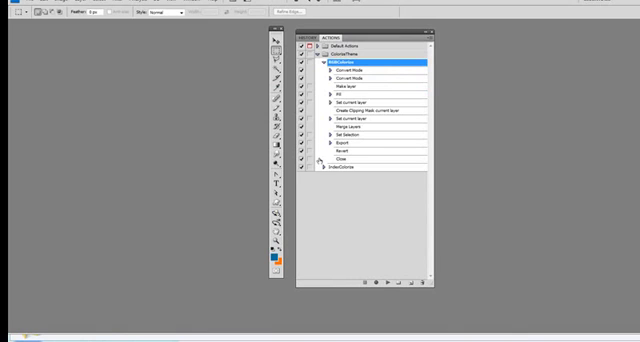
Collapse the recorded action's steps and select it for the next batch run
left_click(324, 62)
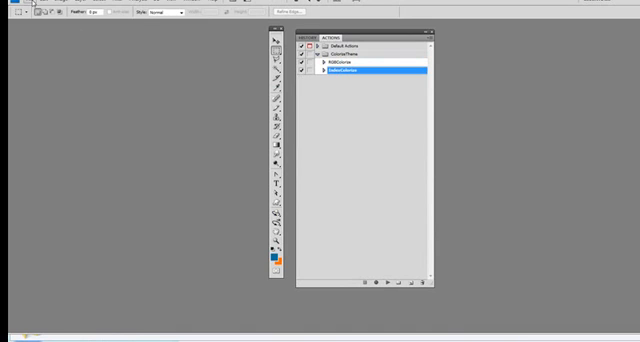
left_click(12, 8)
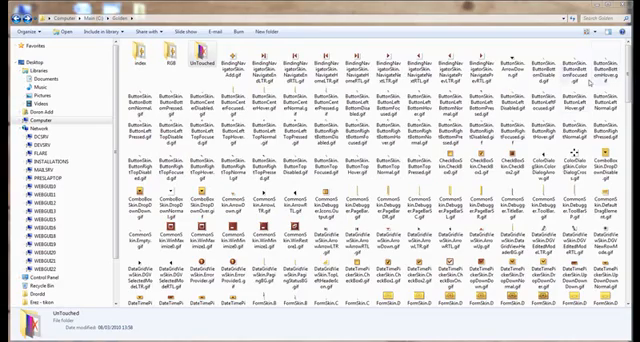
Scroll through the theme image icons to check they carry the orange tint
scroll("down", 3)
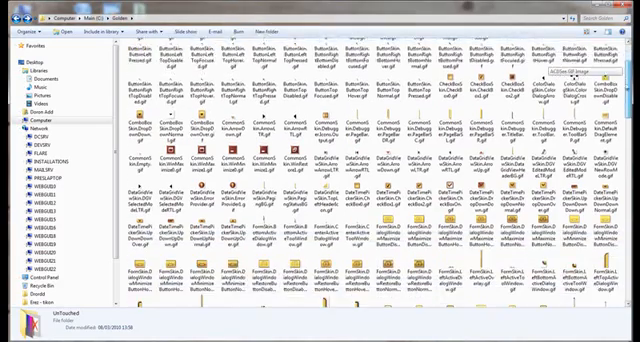
scroll("down", 3)
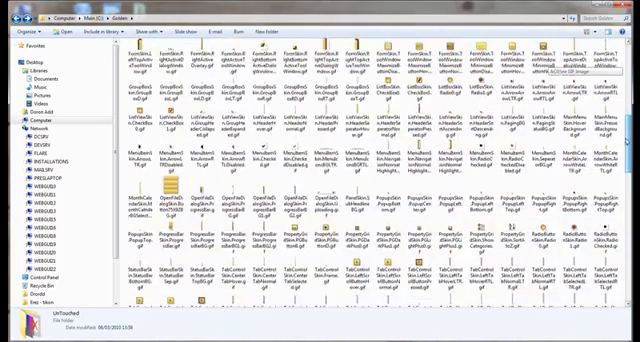
scroll("down", 3)
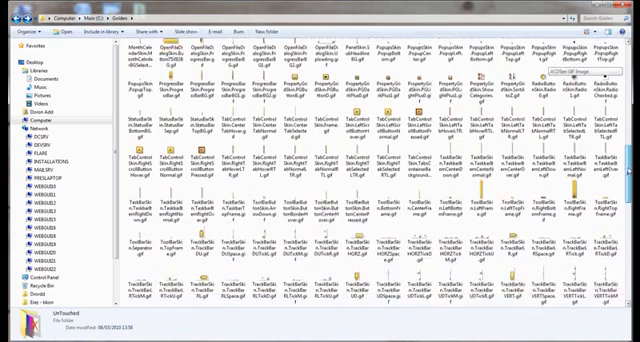
scroll("down", 3)
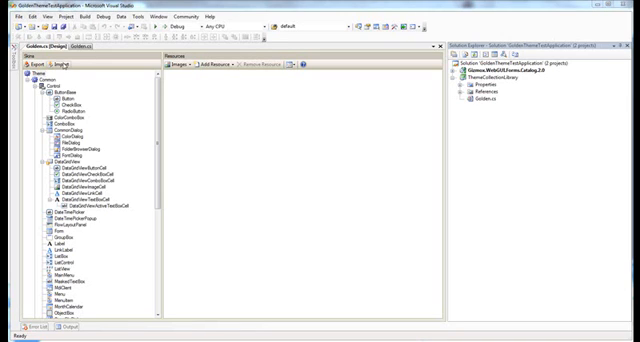
Import the folder of colorized images into the Golden theme's resources via Browse For Folder
left_click(64, 64)
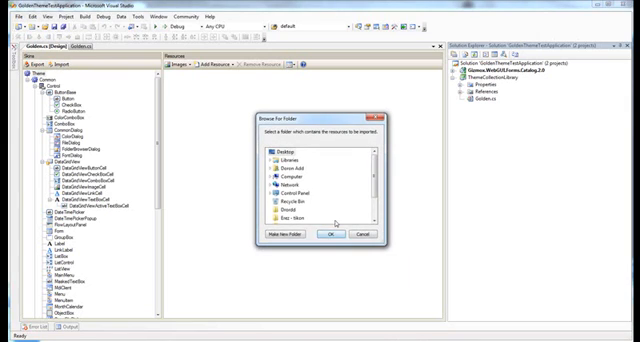
left_click(276, 180)
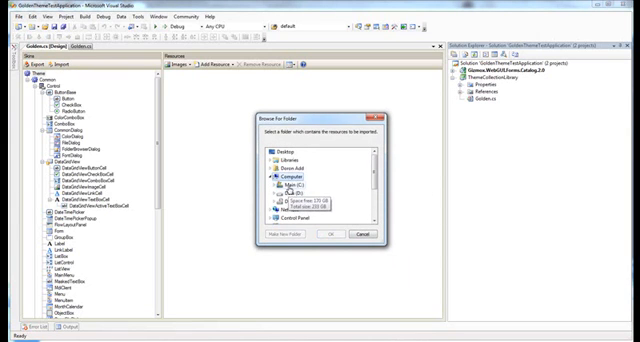
left_click(294, 188)
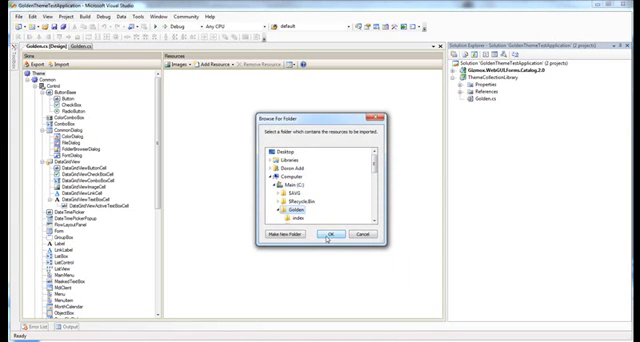
left_click(324, 234)
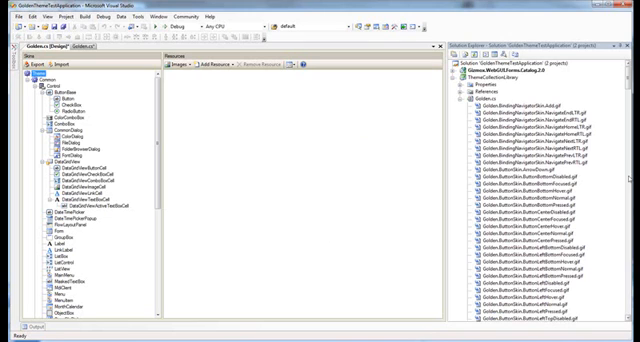
Close the theme designer, run a Build menu command and bring up the project's properties
left_click(490, 66)
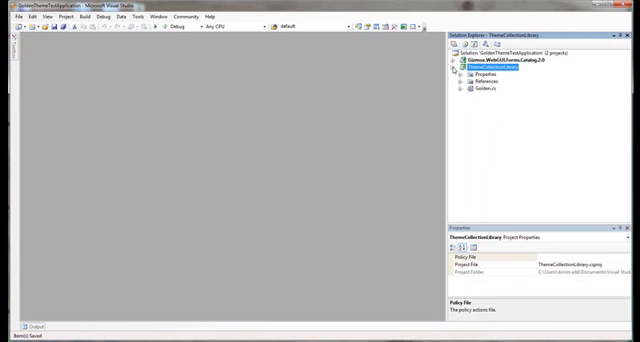
left_click(108, 16)
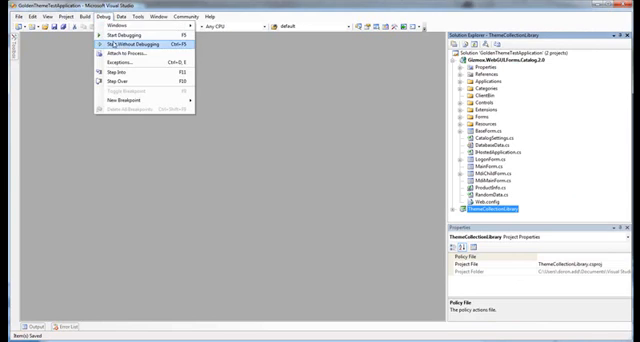
left_click(136, 48)
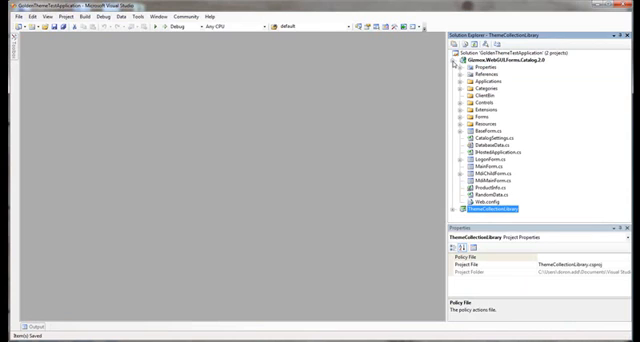
left_click(488, 72)
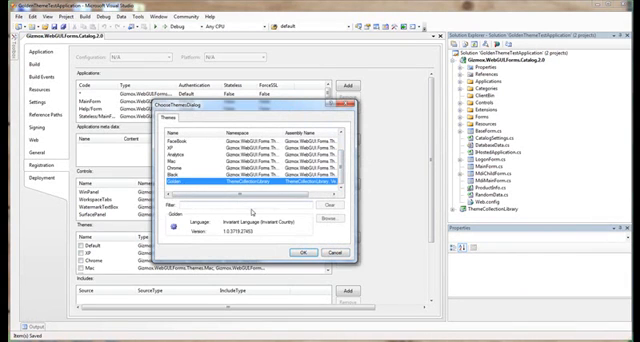
Select the Golden theme in the types dialog so it is registered under Themes
left_click(300, 252)
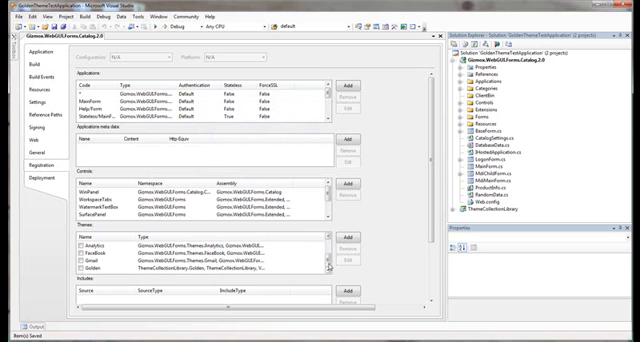